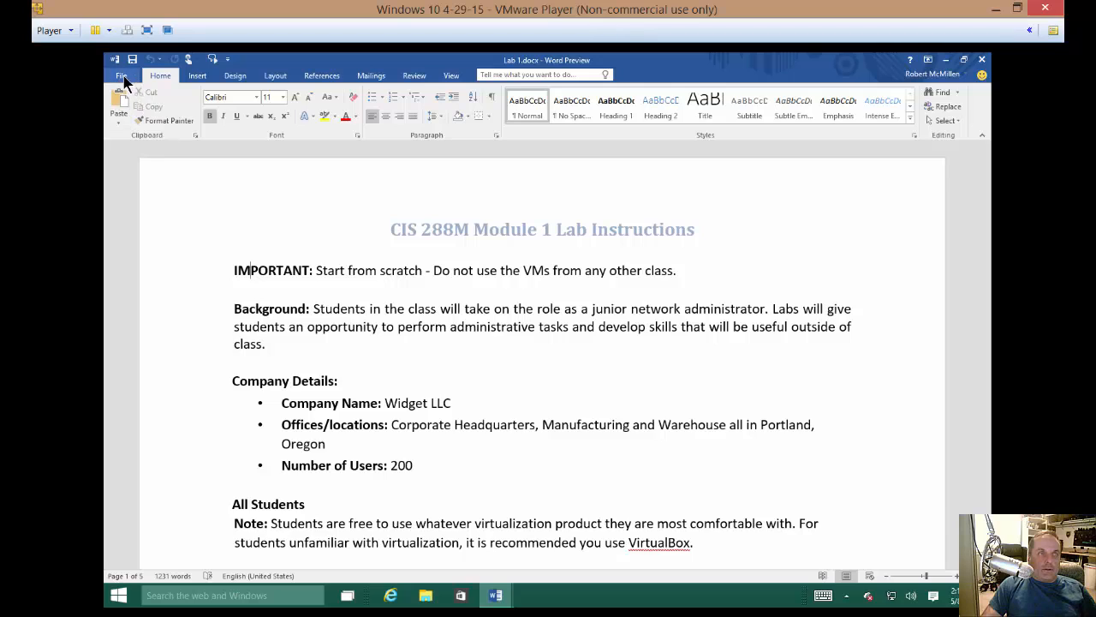
Show the Lab 1 document's Info page from the File menu
left_click(123, 75)
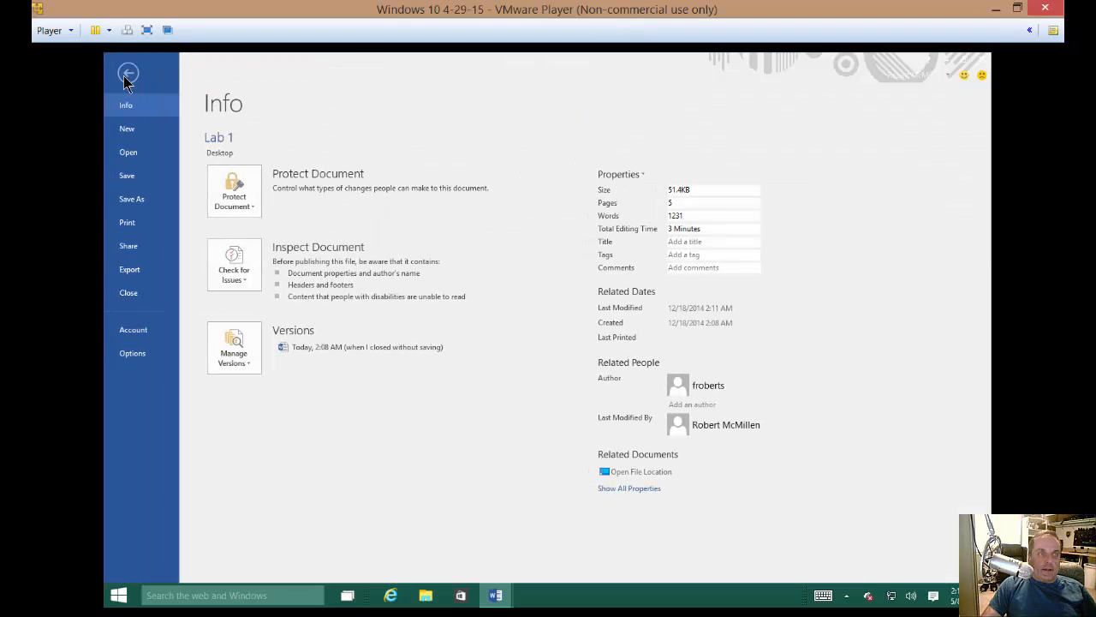
mouse_move(132, 199)
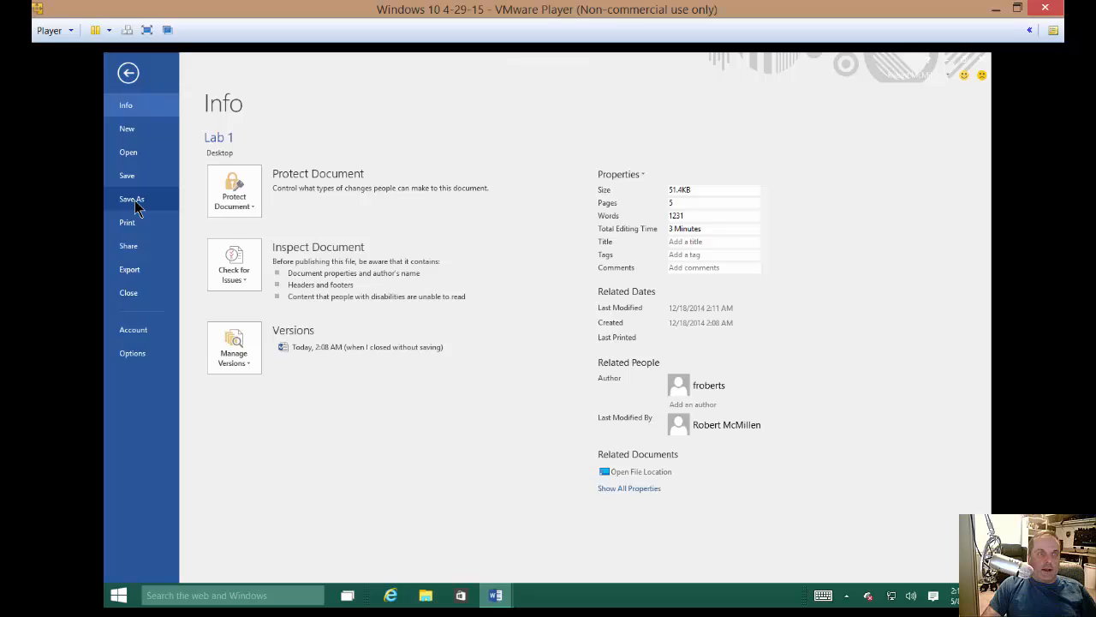
Switch to the Save As page listing OneDrive, This PC and recent folders
left_click(130, 198)
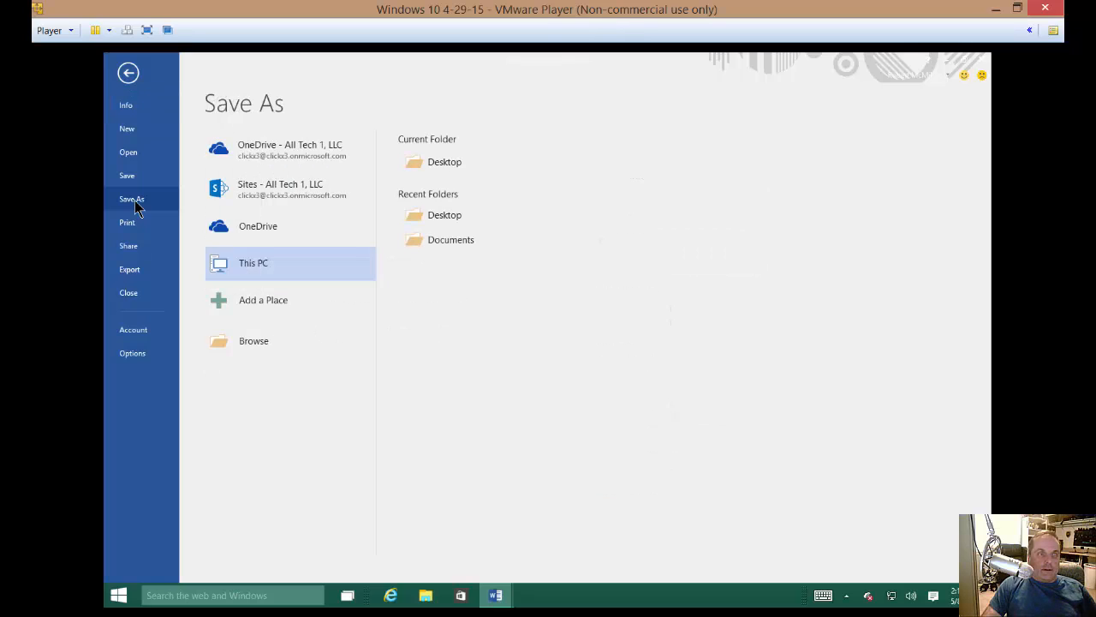
mouse_move(312, 182)
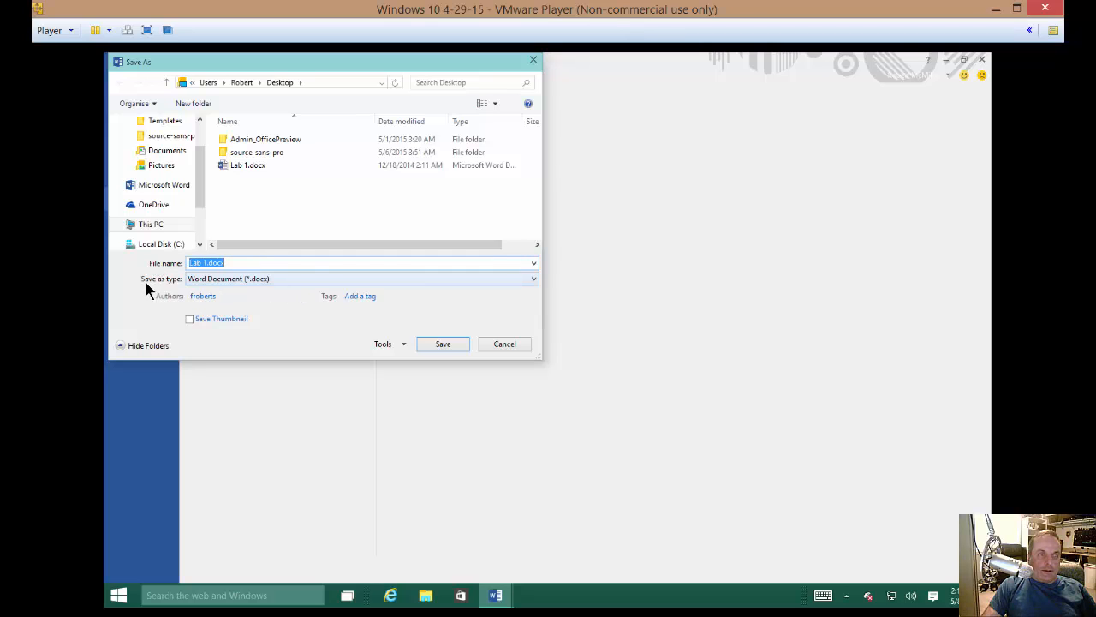
mouse_move(302, 285)
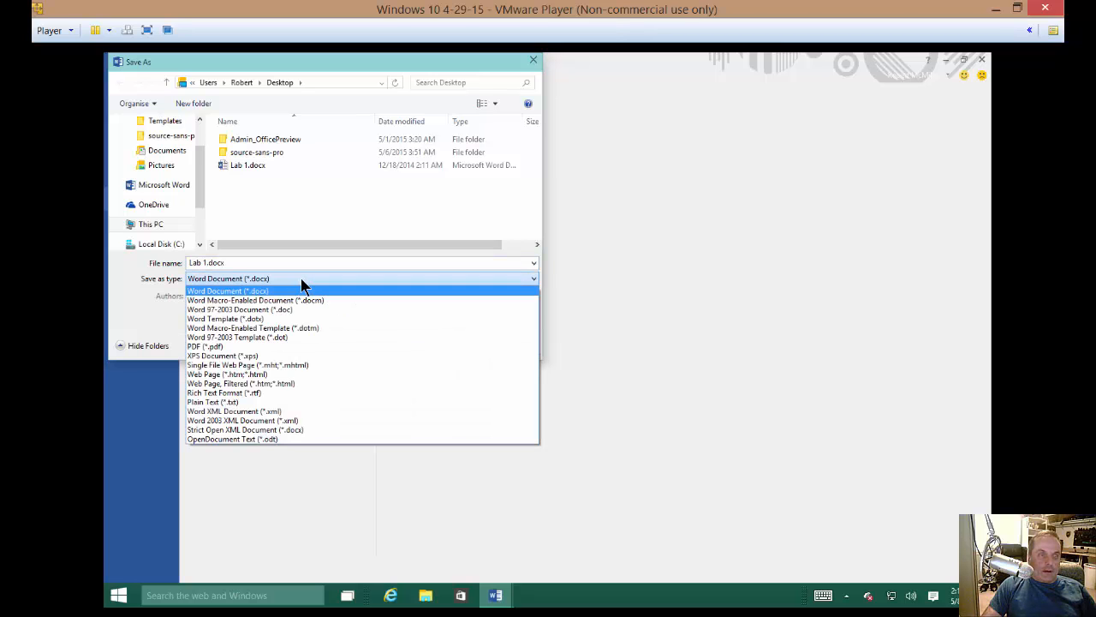
Save Lab 1 to the Desktop as PDF (*.pdf) with Open file after publishing kept on
left_click(206, 346)
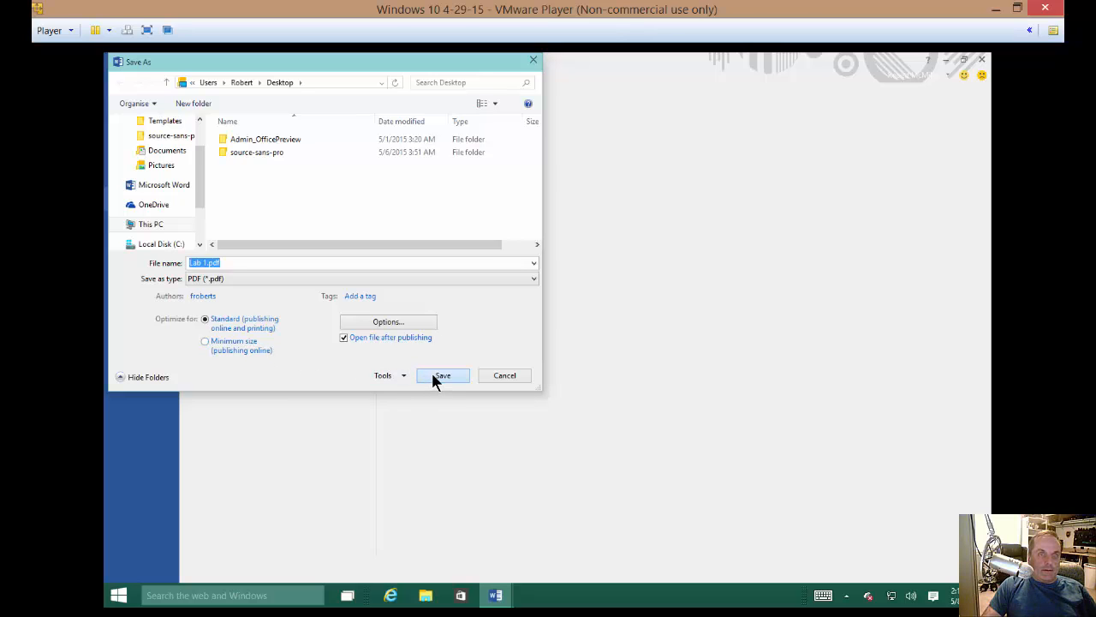
left_click(442, 376)
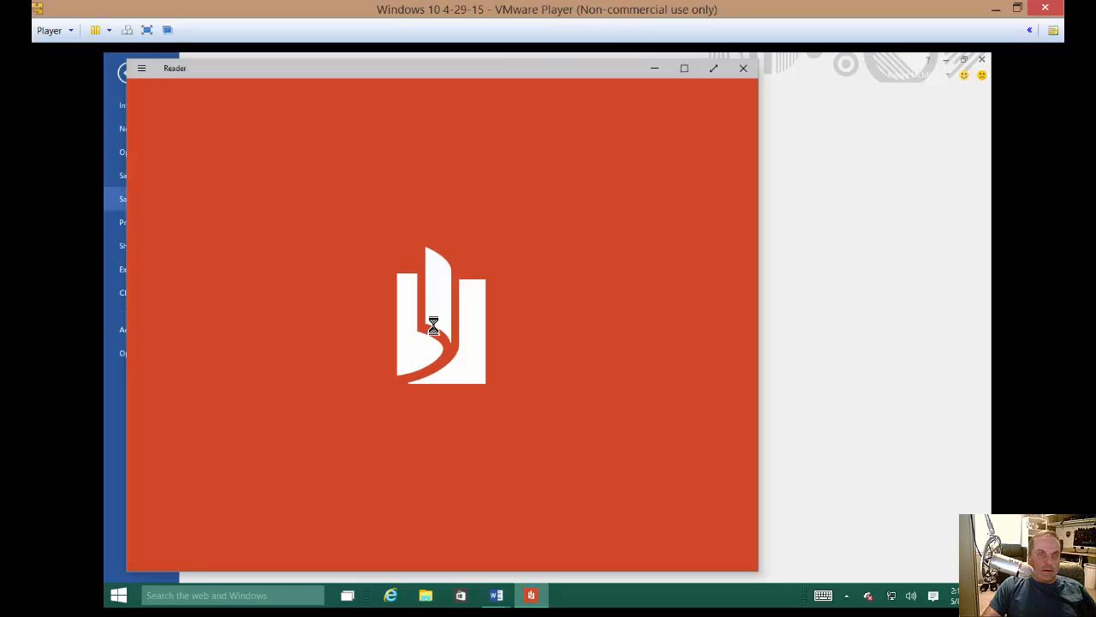